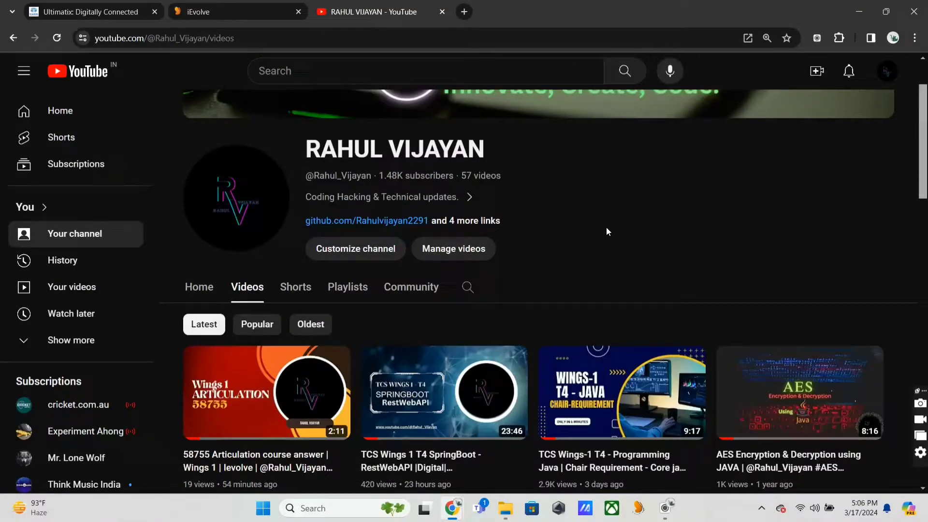
Step: Scroll the curriculum and open the Digital : Mini-Project for Wings course under Group 1
scroll("up", 3)
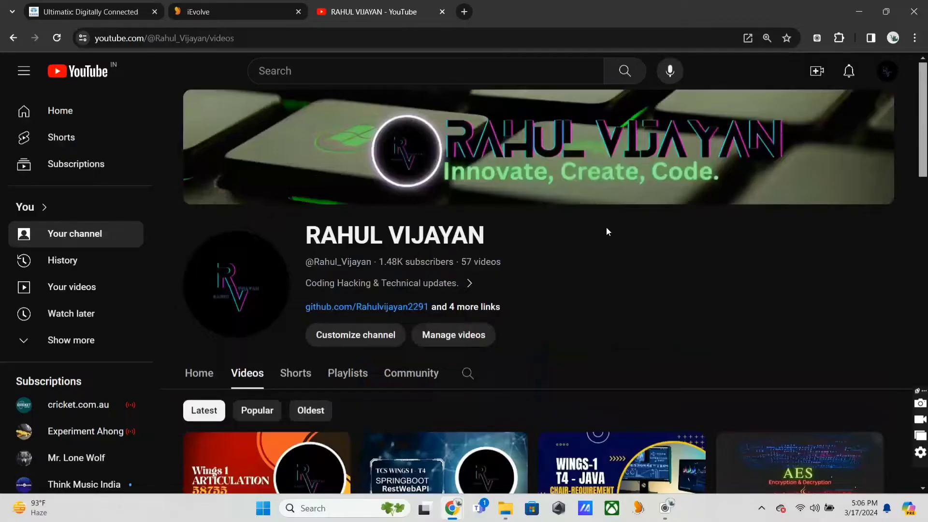
scroll("down", 3)
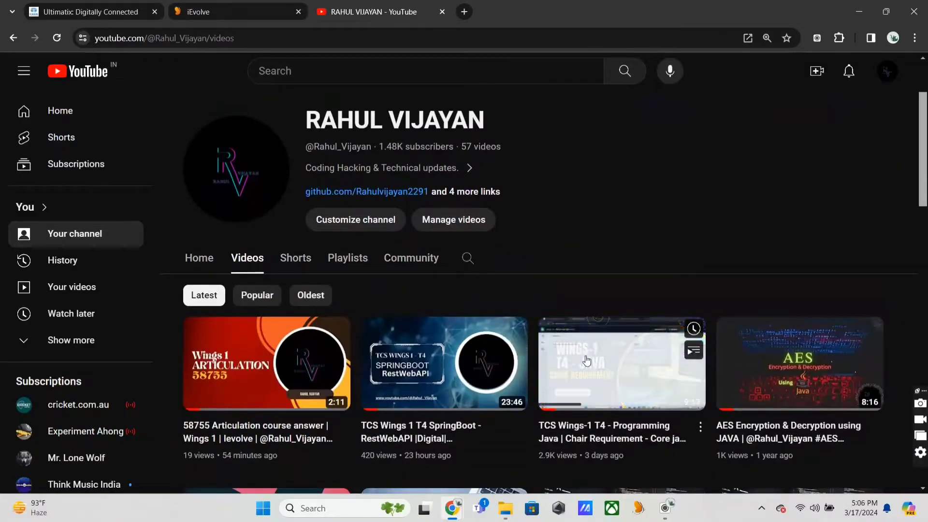
mouse_move(635, 206)
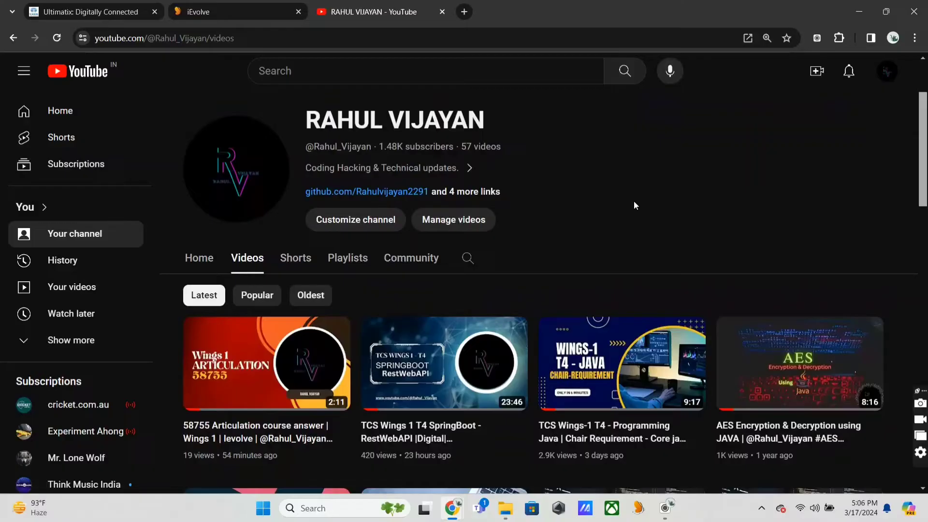
mouse_move(589, 264)
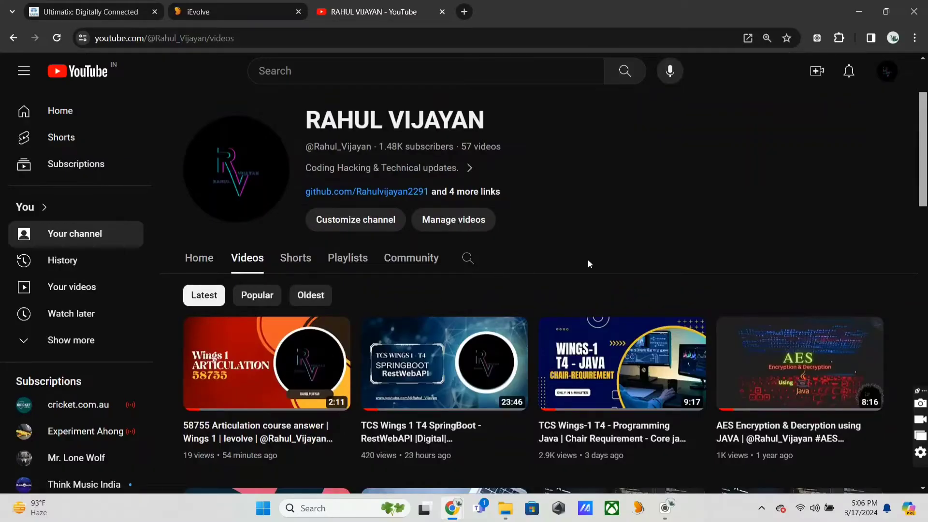
scroll("up", 3)
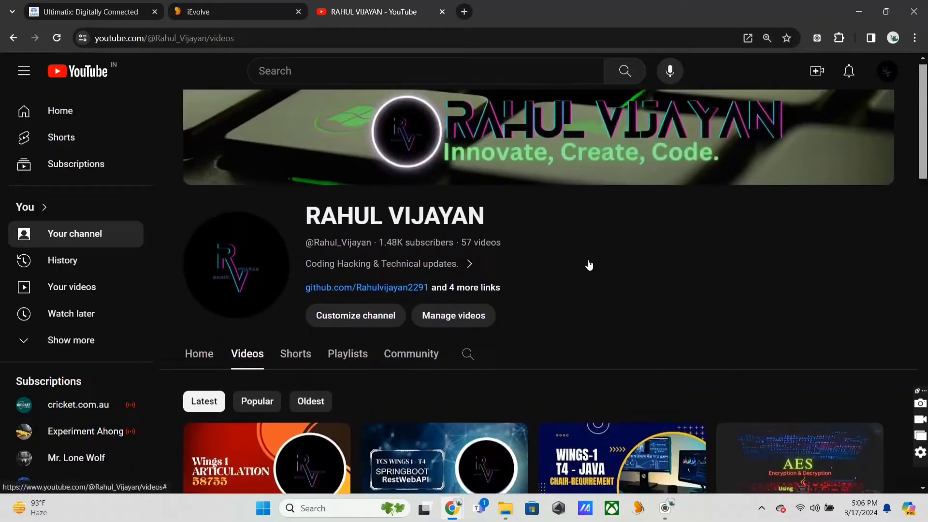
scroll("up", 3)
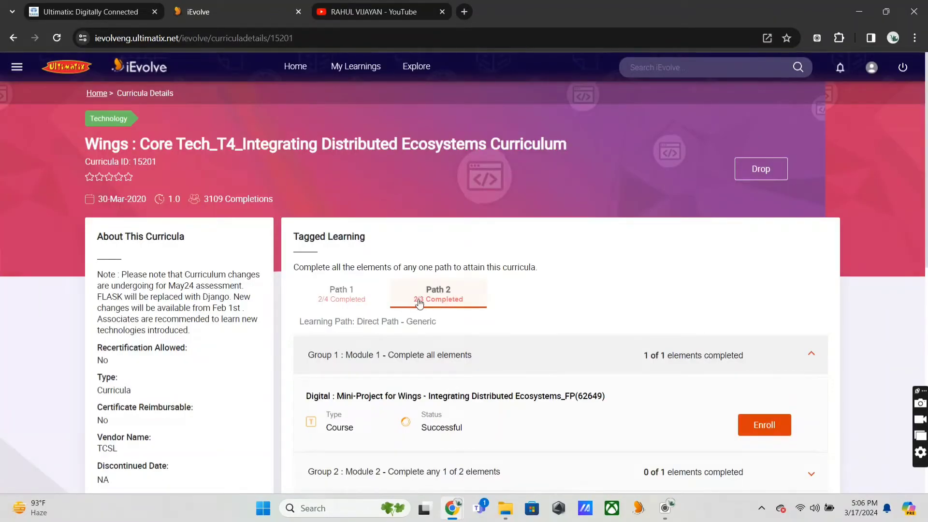
scroll("down", 3)
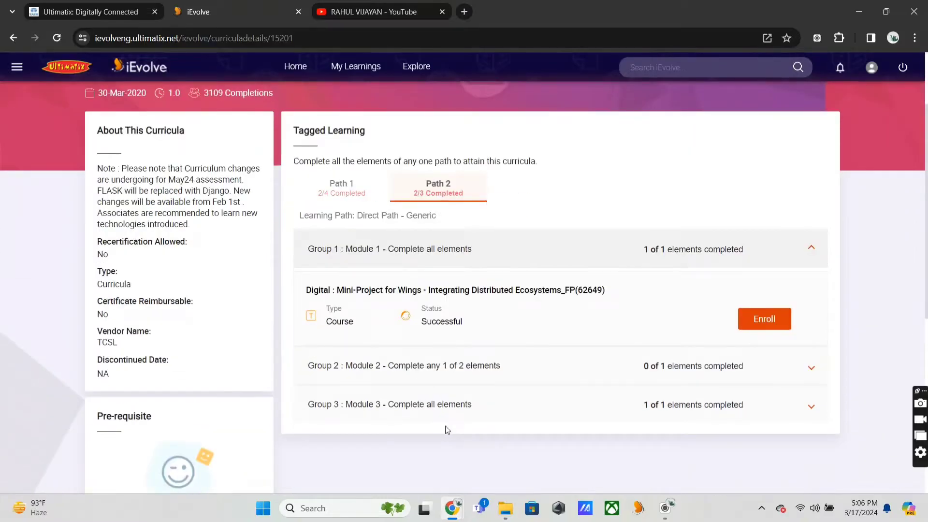
scroll("up", 3)
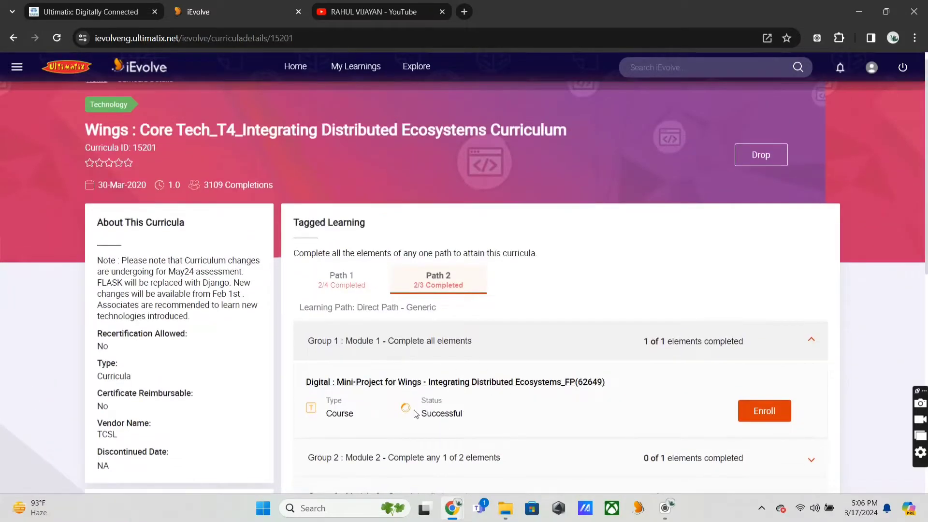
left_click(454, 381)
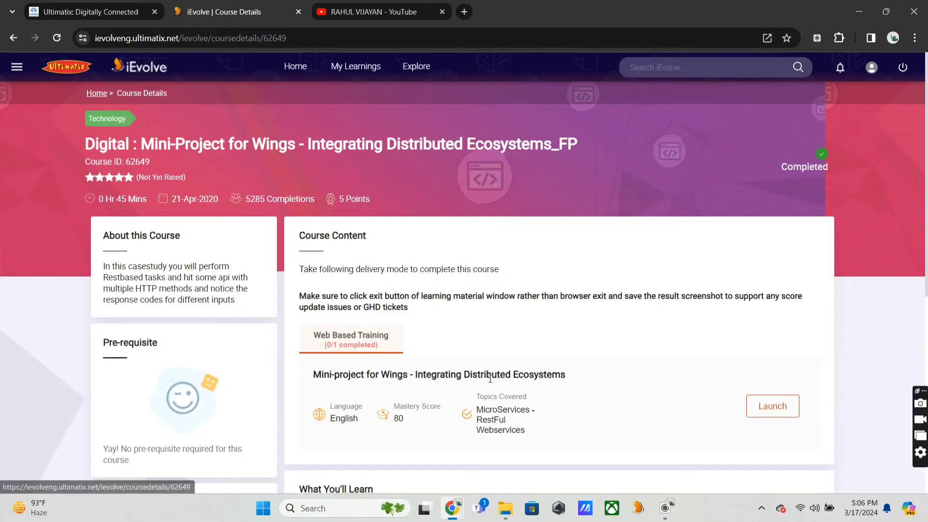
mouse_move(489, 157)
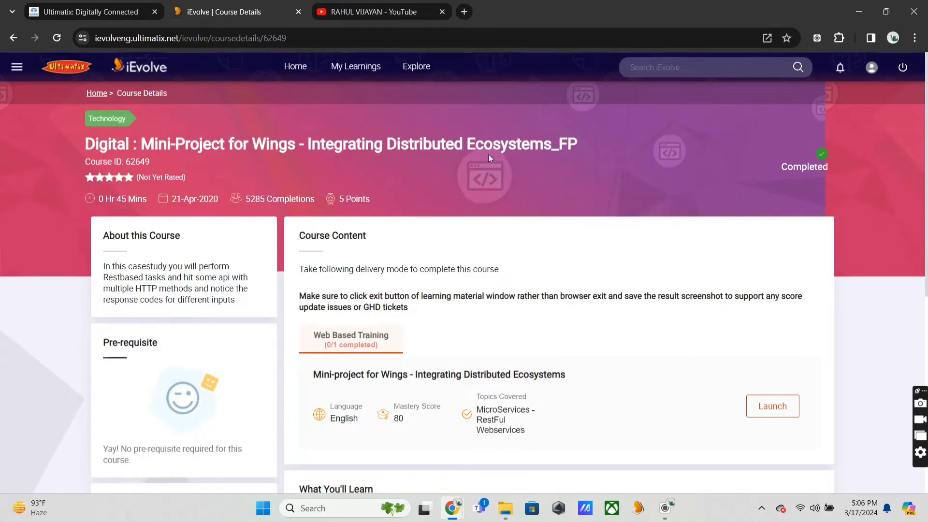
mouse_move(751, 389)
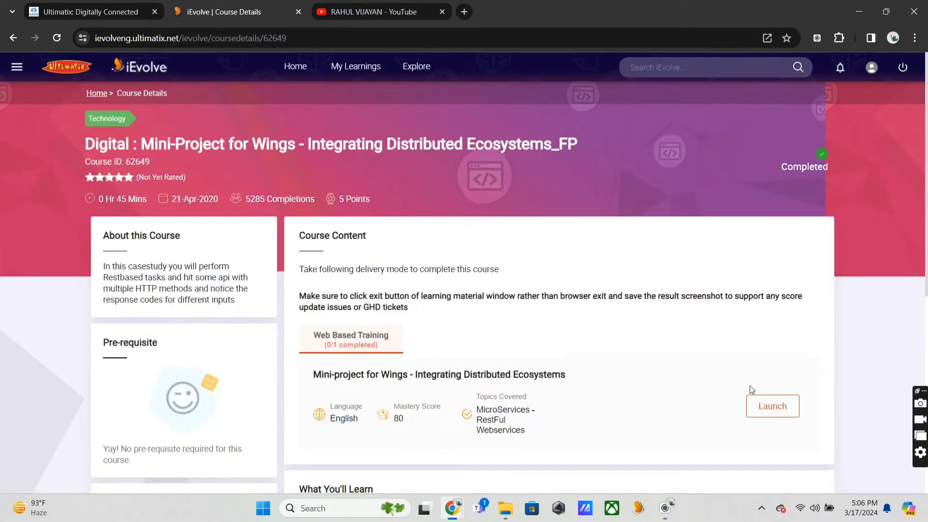
mouse_move(772, 406)
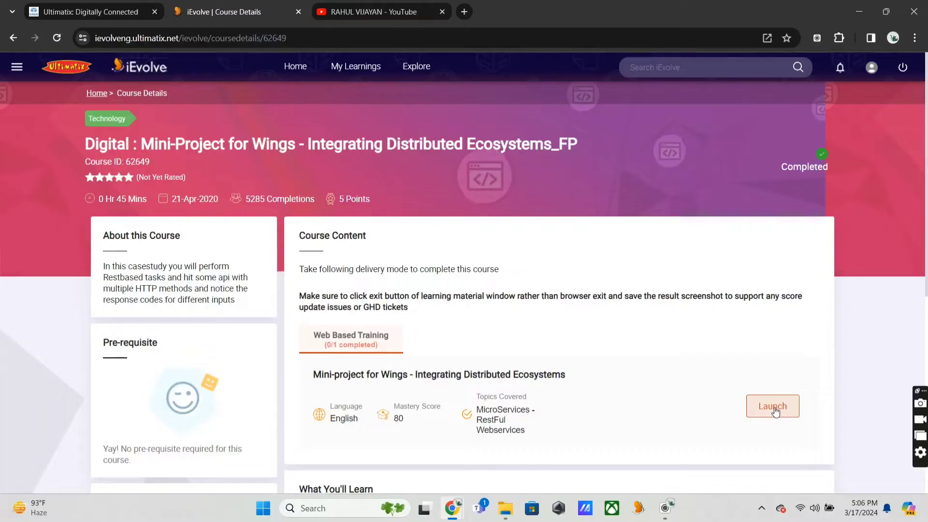
Step: Launch the mini-project, go to the Rest- Hands-on page, and retry it, discarding the previous attempt
left_click(772, 406)
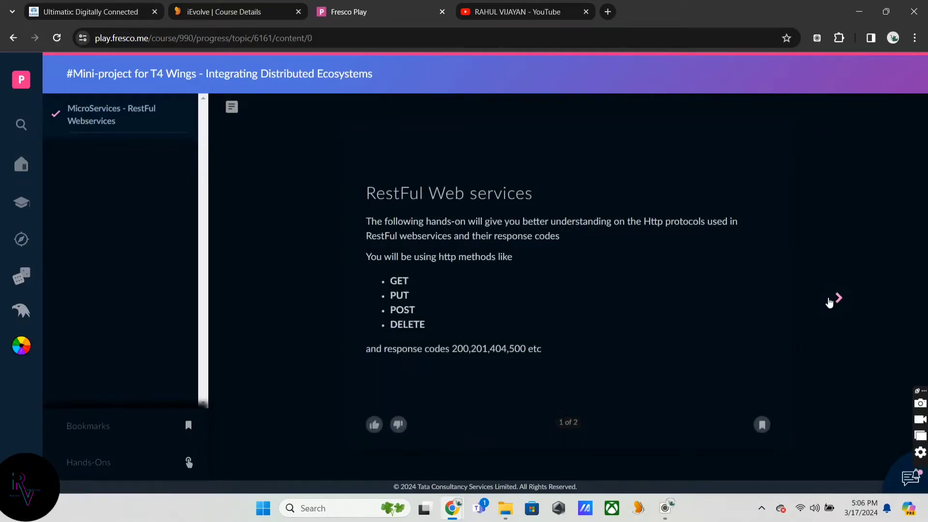
left_click(837, 298)
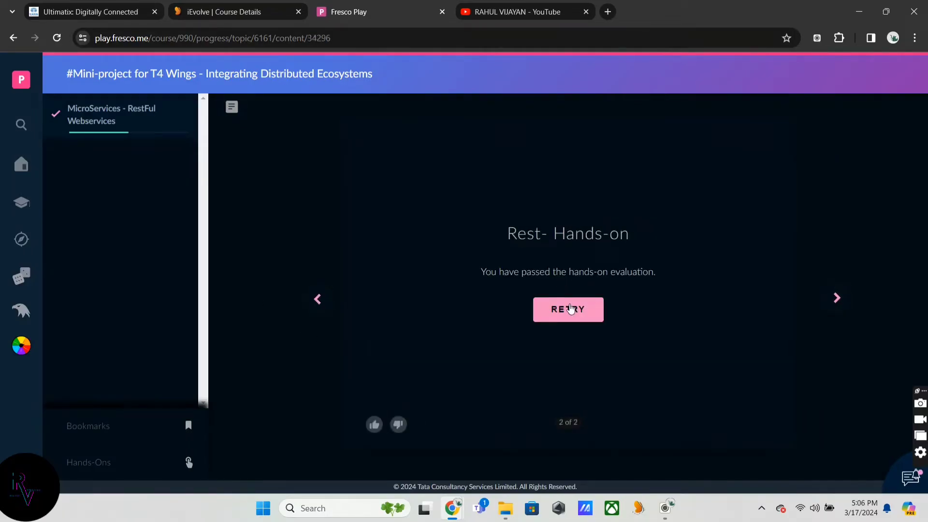
left_click(567, 309)
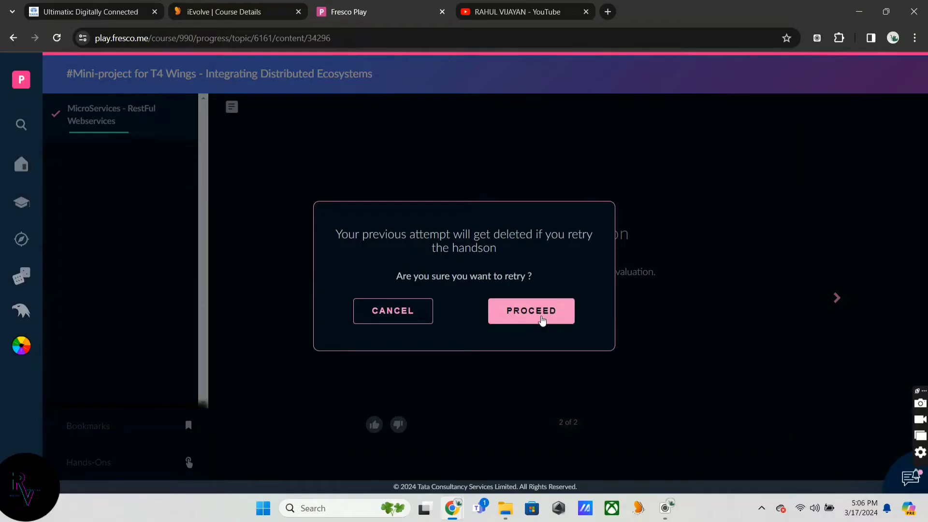
left_click(530, 311)
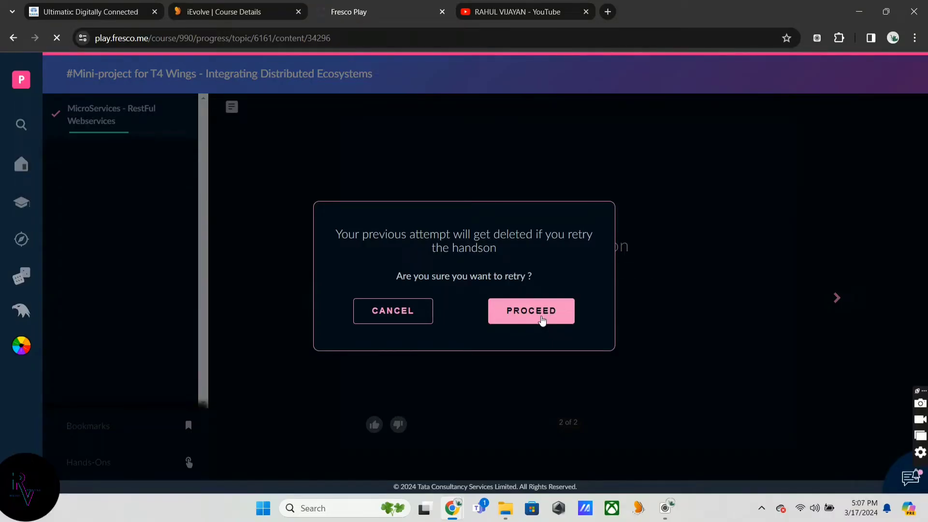
Step: Confirm the retry and continue past the HTTP status codes Instructions and Questions pages
left_click(530, 310)
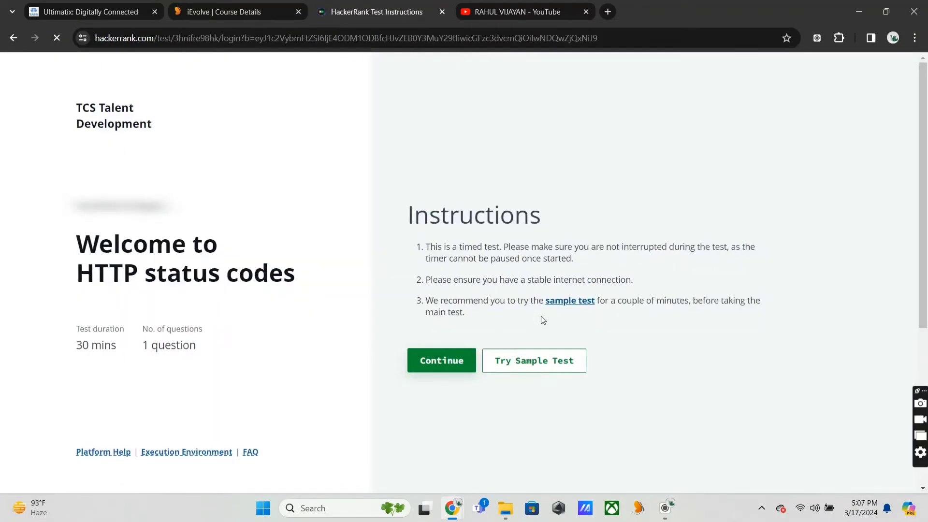
left_click(440, 361)
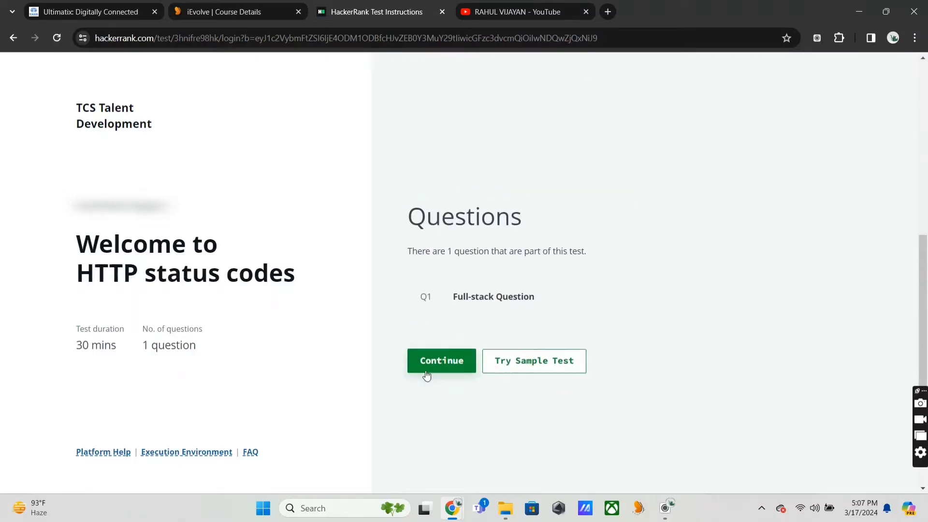
left_click(441, 360)
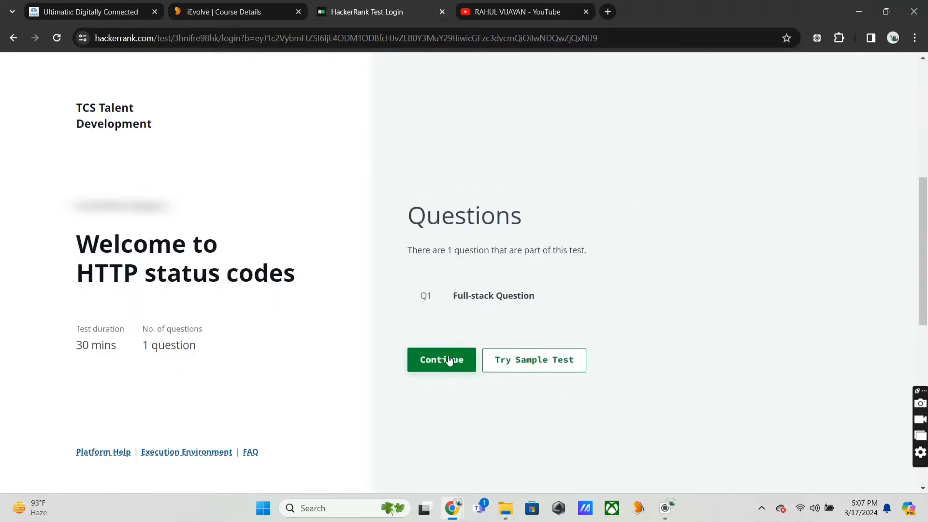
scroll("down", 3)
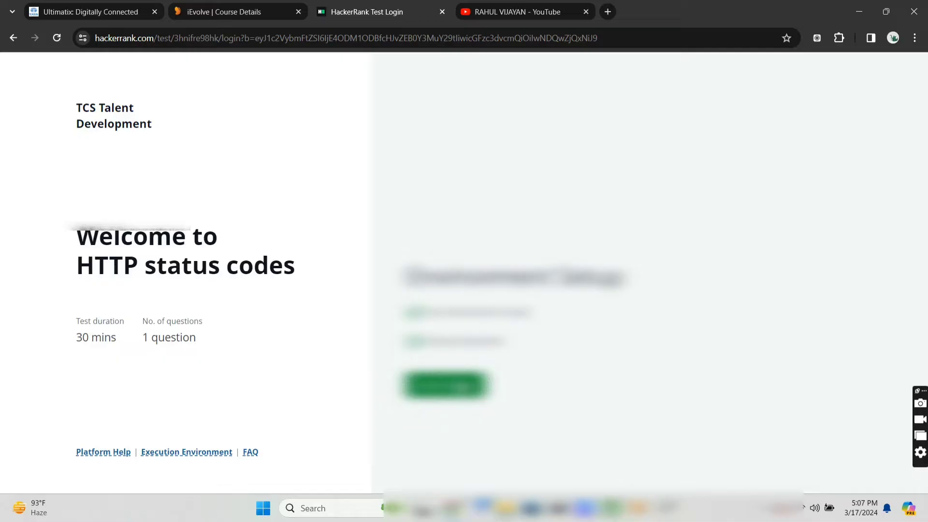
Step: Start the test and open the HttP Status codes question's coding workspace
left_click(446, 386)
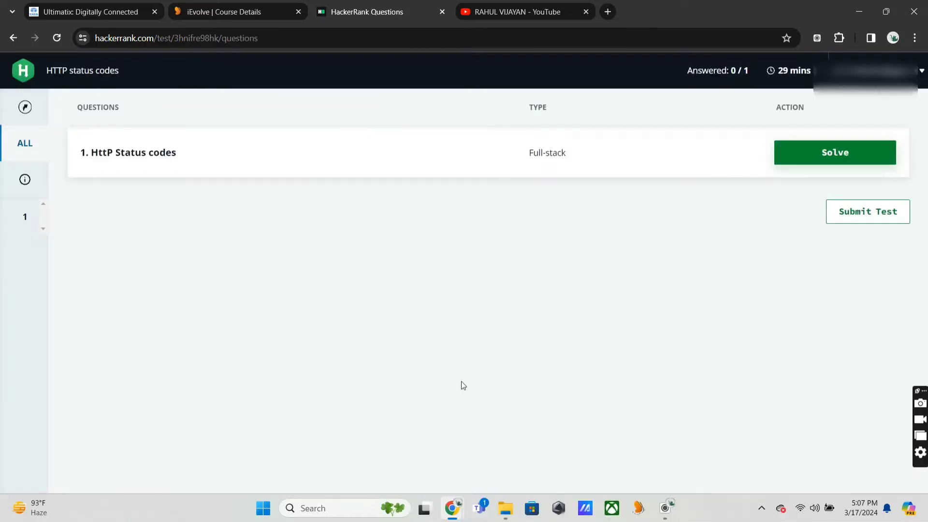
left_click(834, 152)
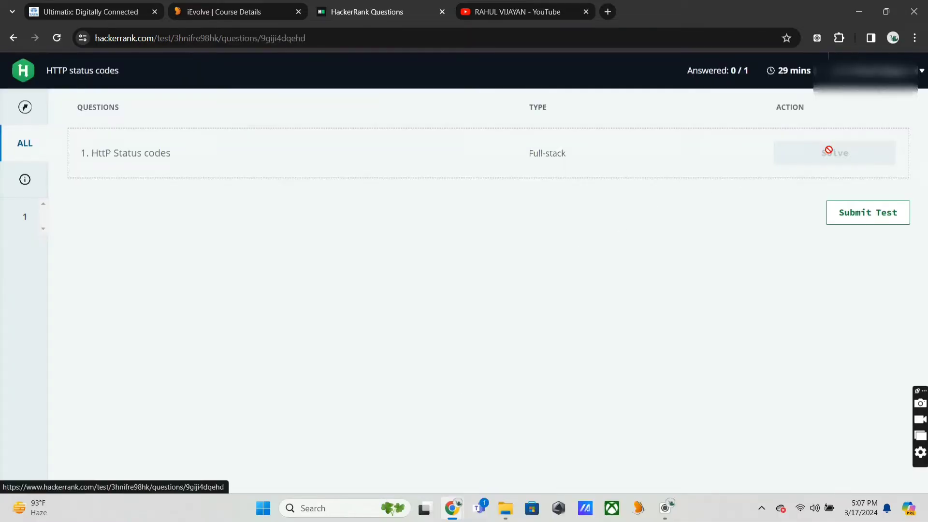
left_click(833, 152)
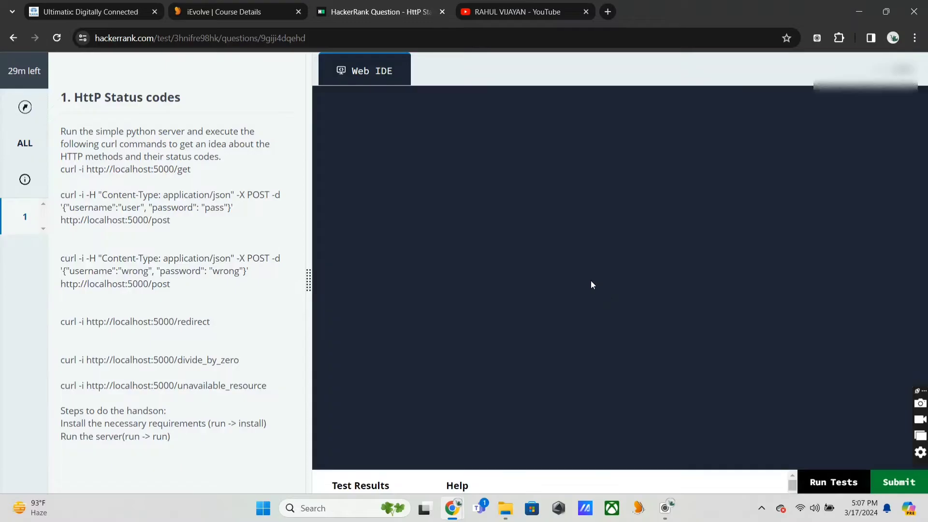
mouse_move(406, 249)
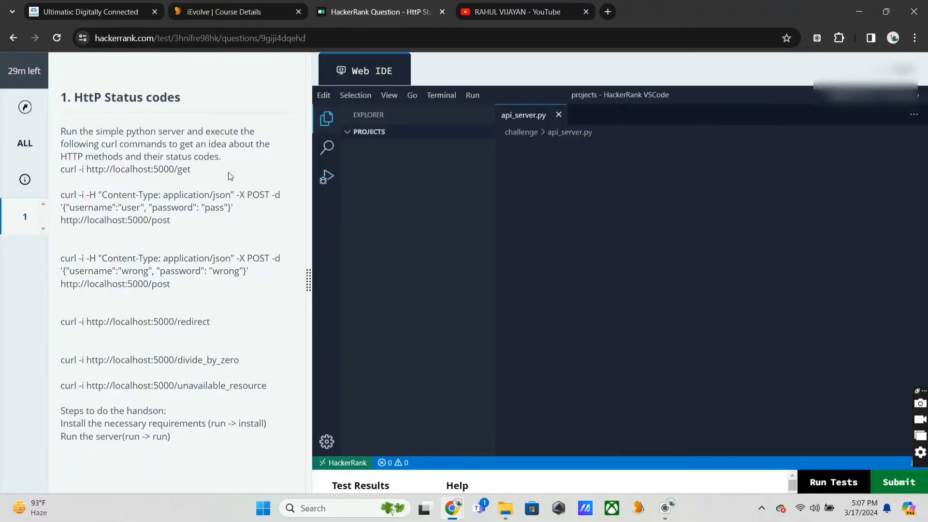
Step: Install the challenge's required Python packages via Run > Install in the web IDE
left_click(369, 131)
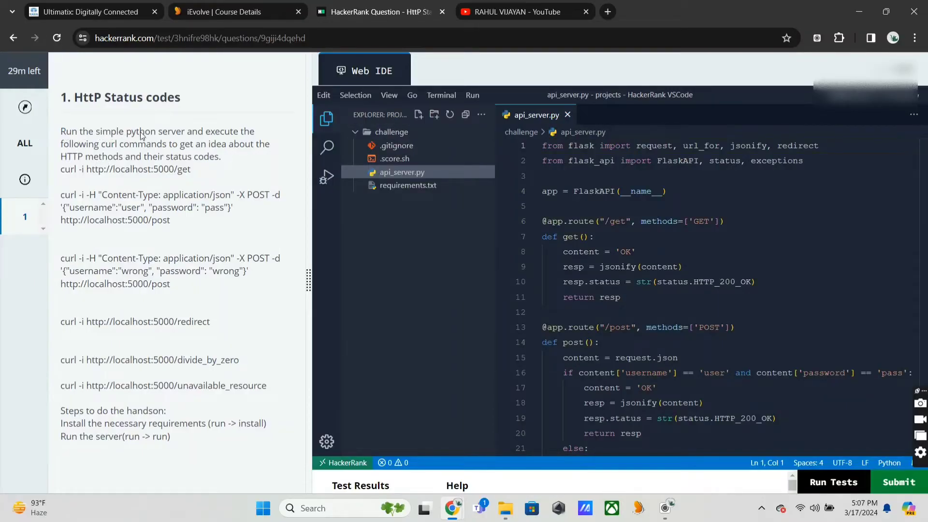
left_click(441, 95)
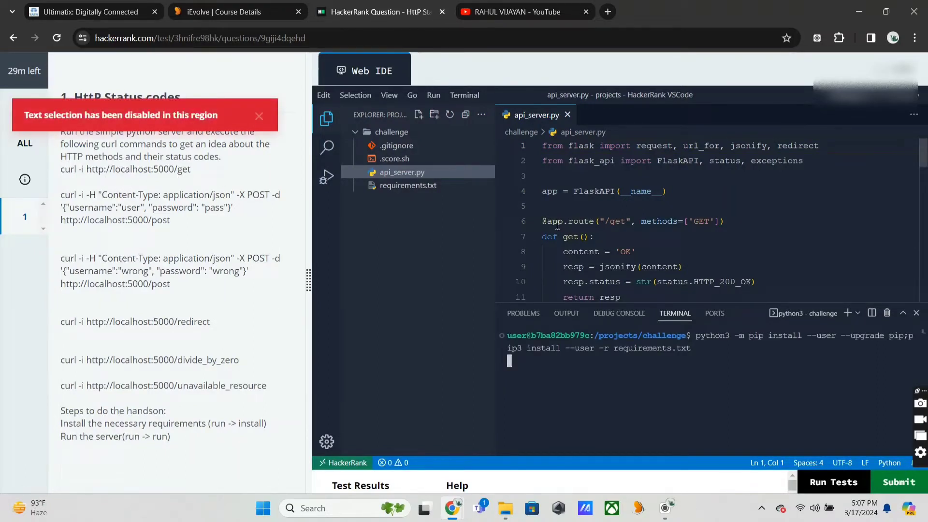
mouse_move(796, 314)
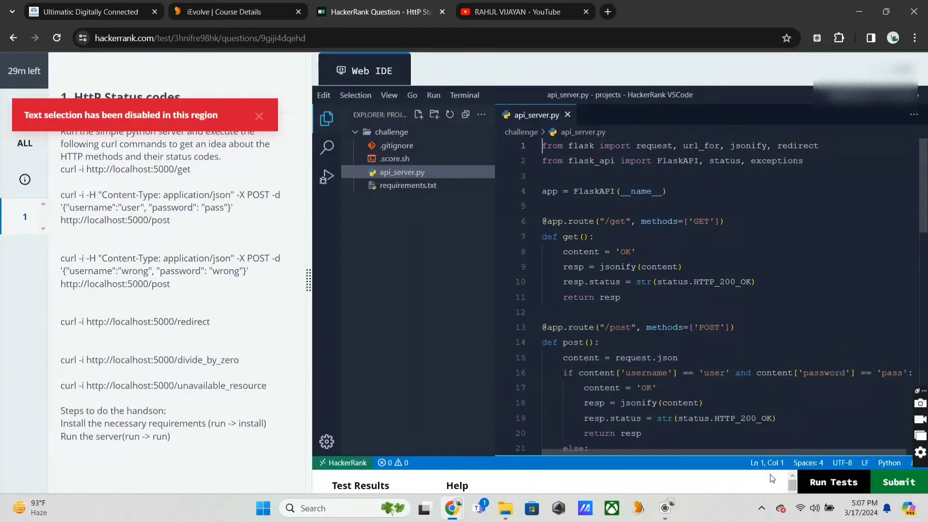
left_click(464, 94)
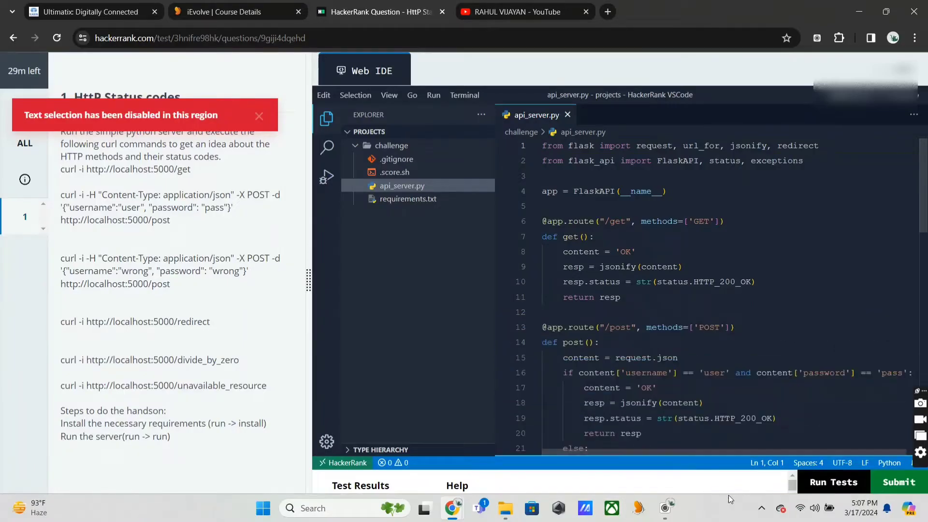
left_click(464, 94)
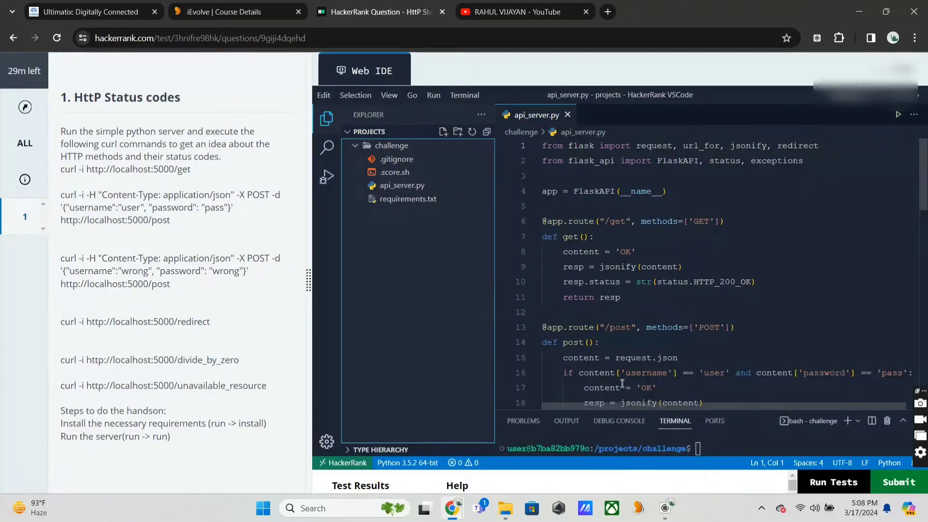
mouse_move(262, 345)
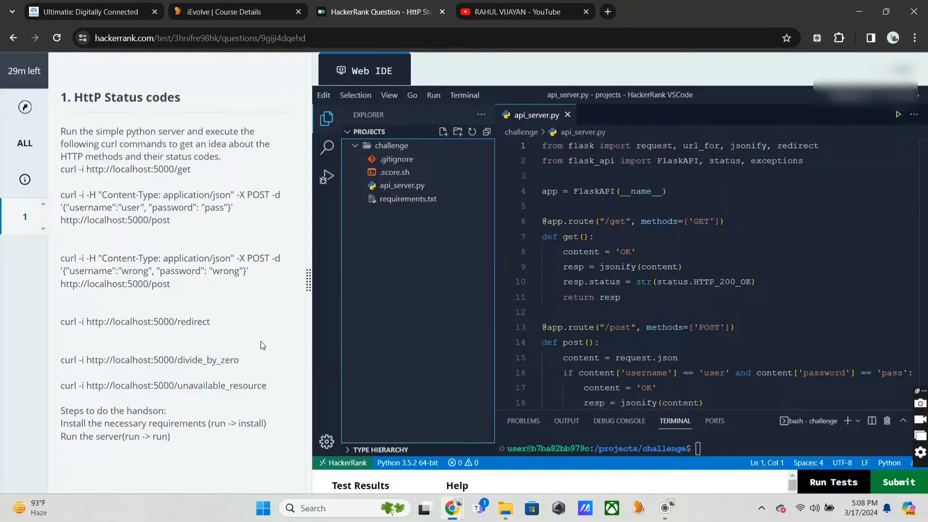
mouse_move(196, 318)
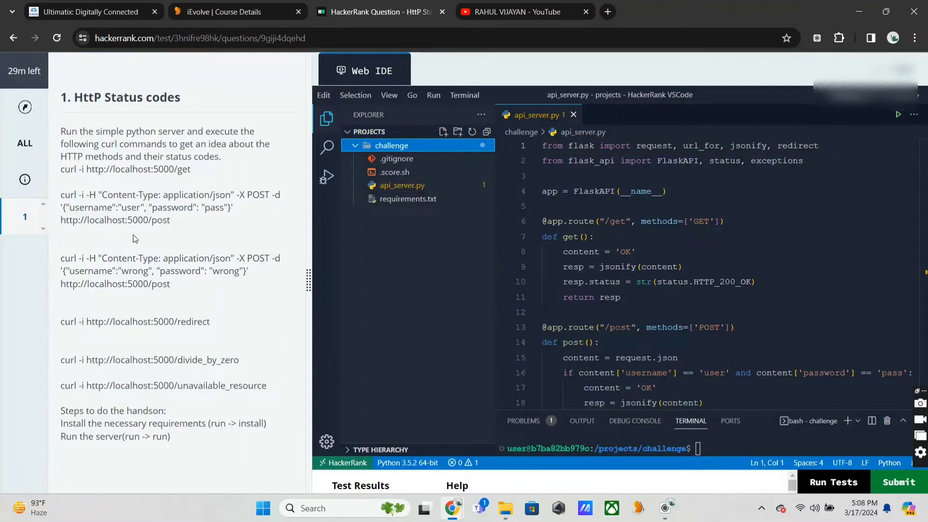
mouse_move(62, 343)
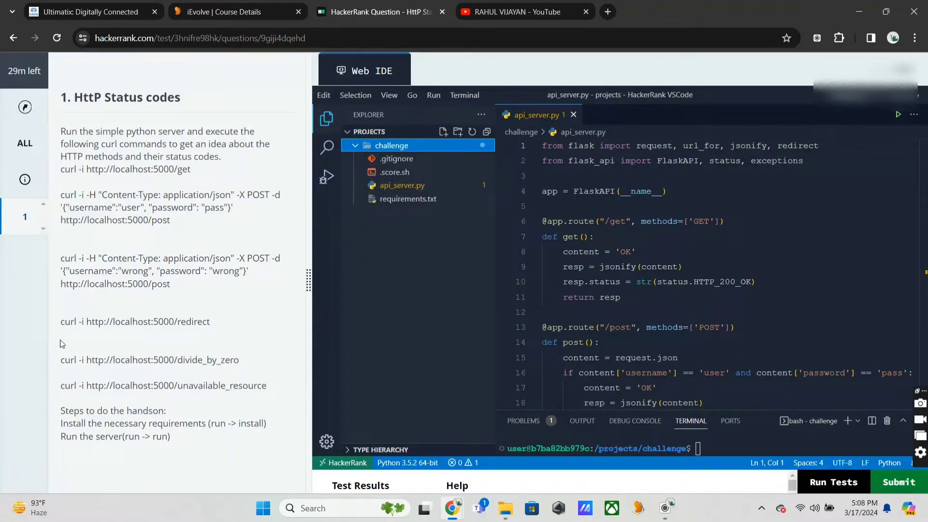
mouse_move(184, 356)
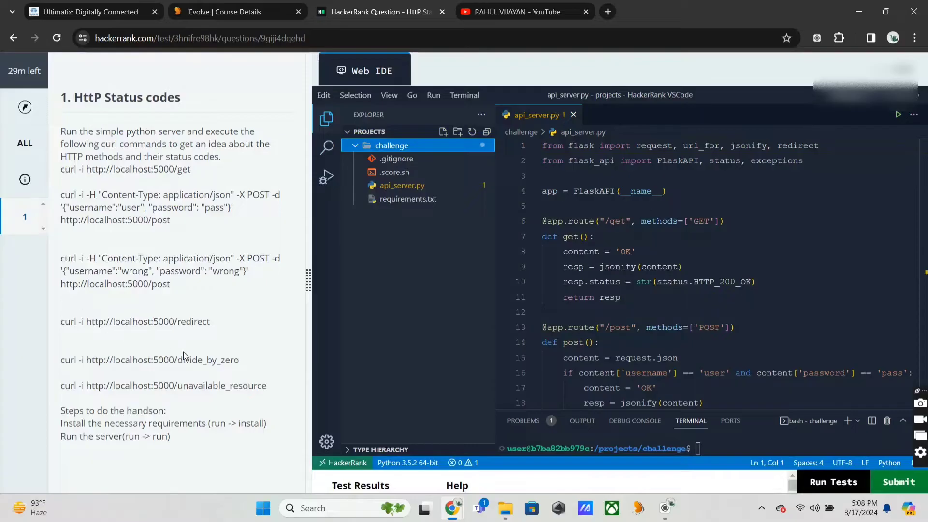
mouse_move(212, 429)
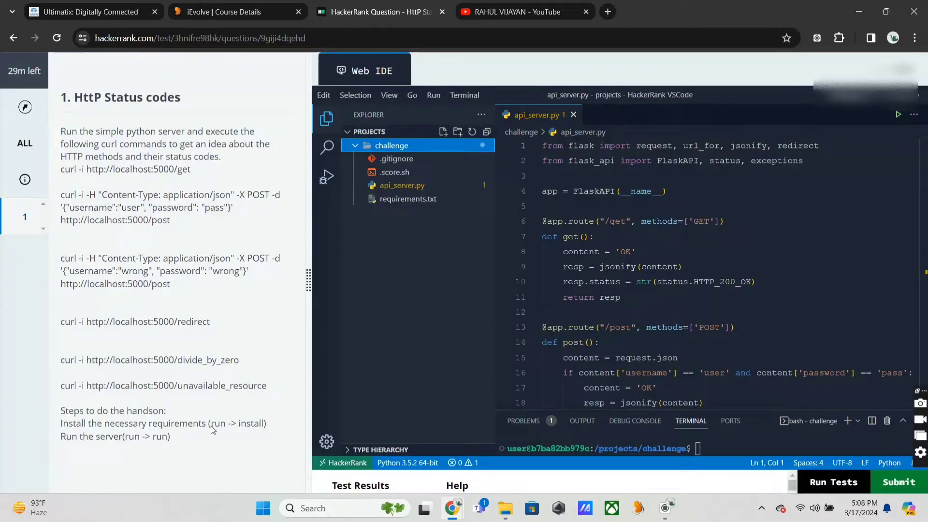
mouse_move(833, 481)
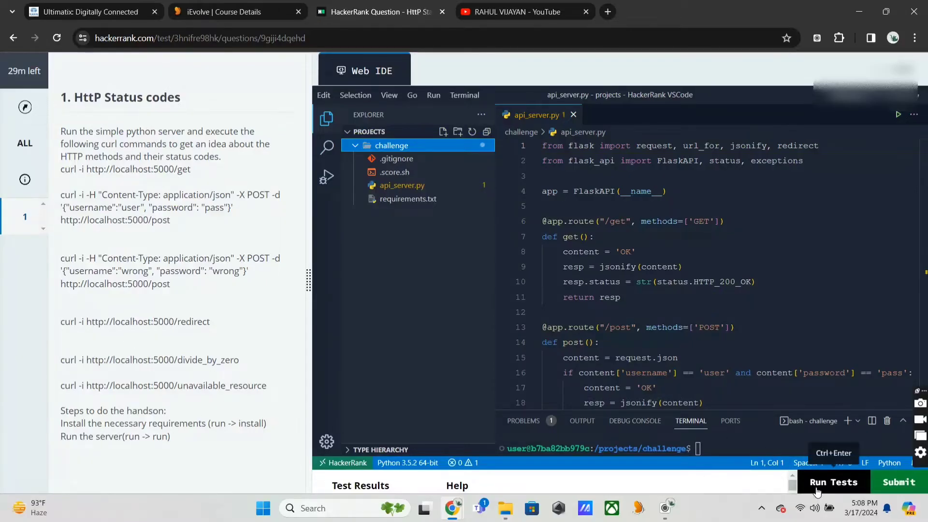
Step: Run tests, submit the solution, then submit the whole test and confirm closing it
left_click(833, 482)
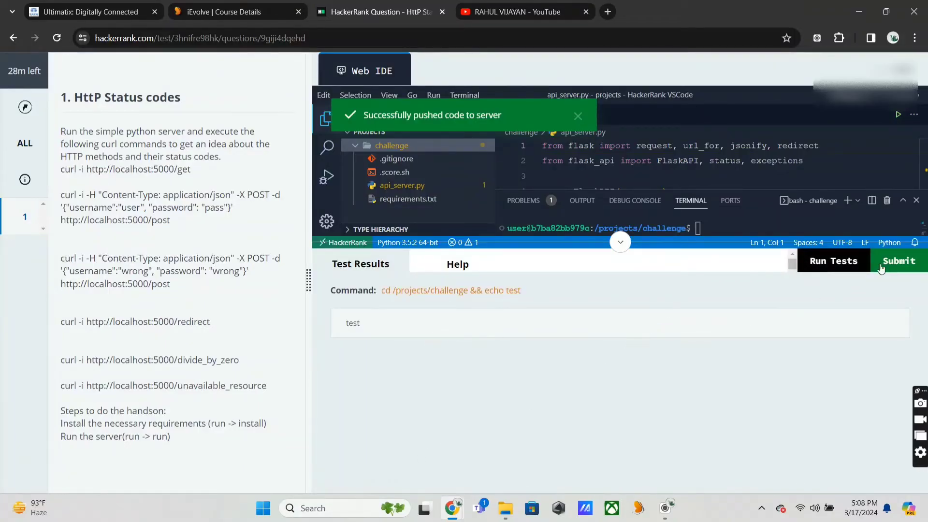
left_click(897, 260)
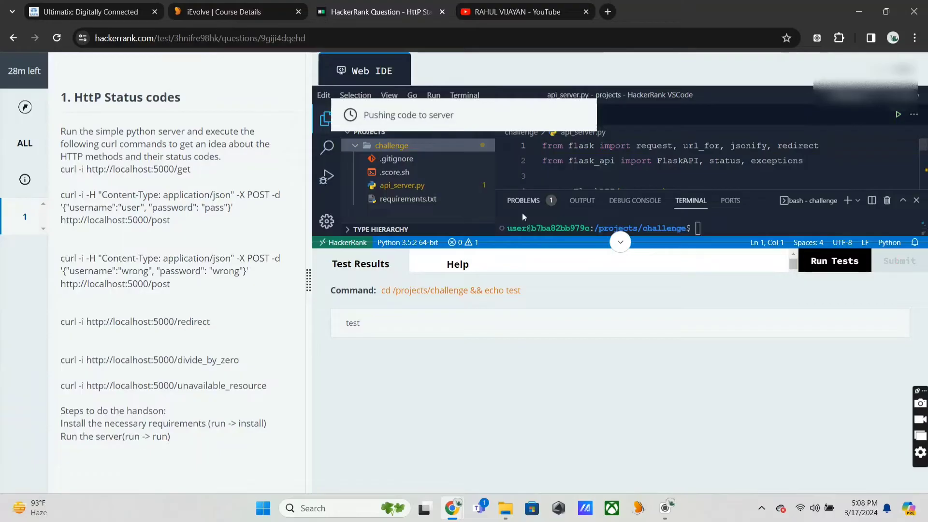
mouse_move(521, 243)
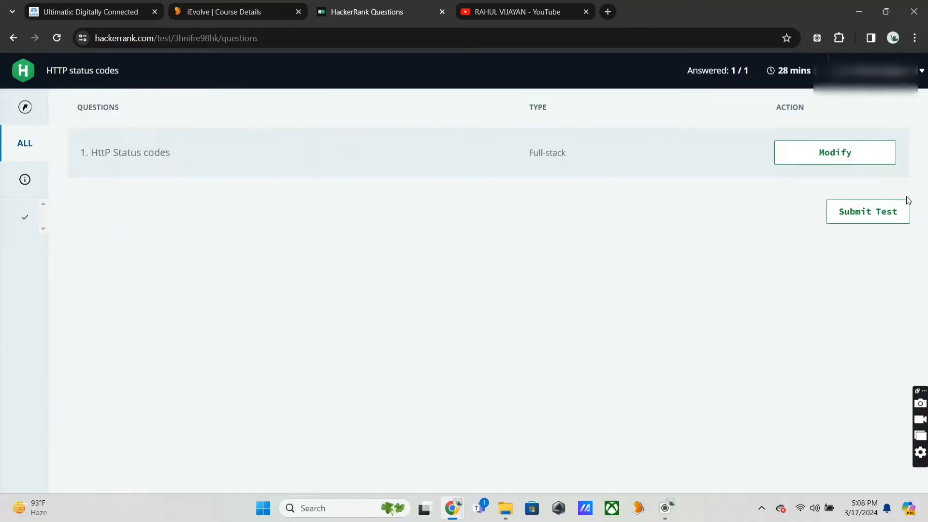
left_click(867, 212)
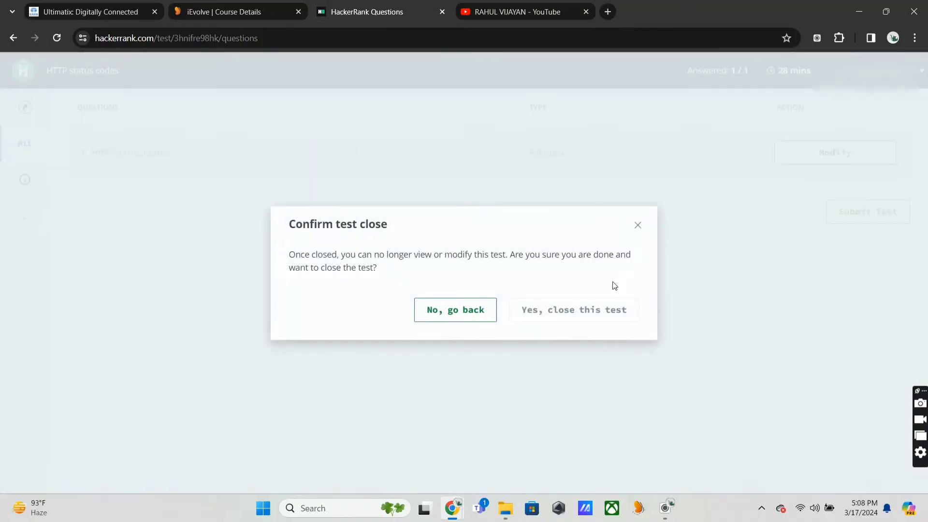
left_click(573, 310)
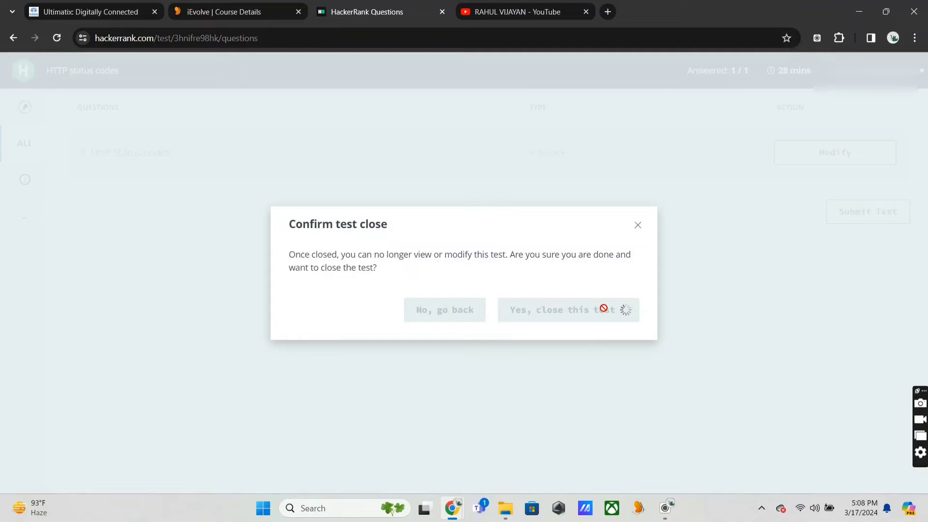
left_click(555, 310)
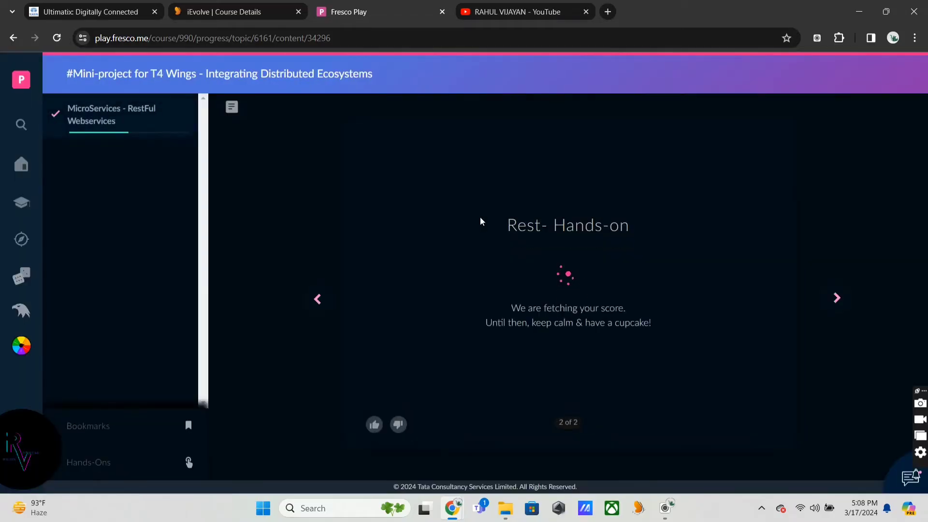
mouse_move(643, 221)
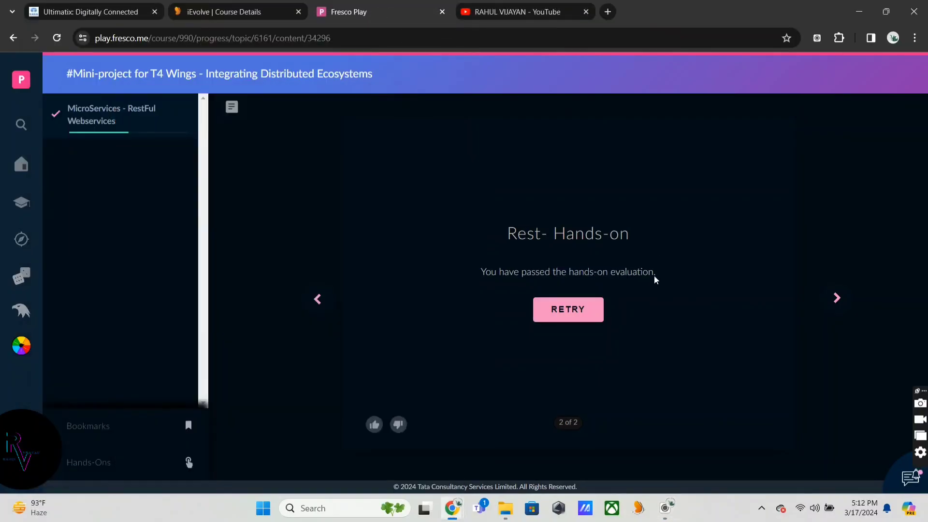
mouse_move(870, 315)
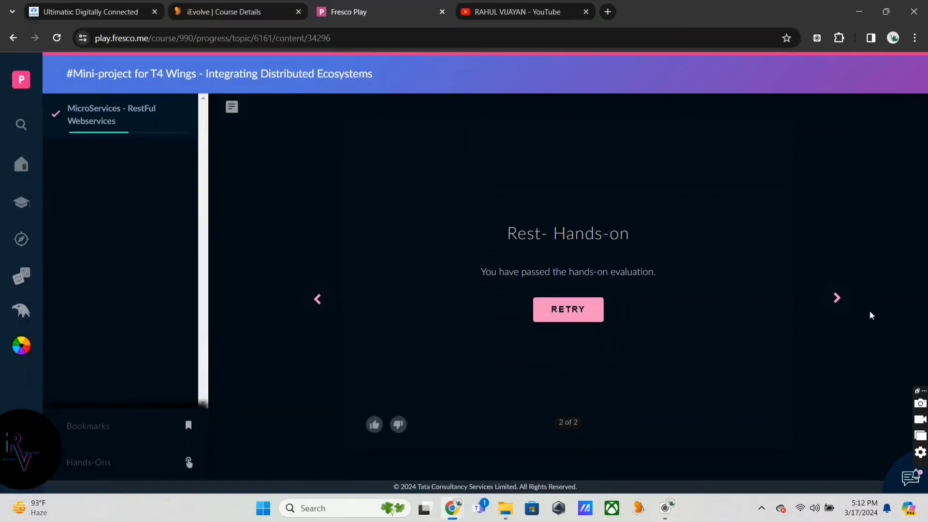
Step: Finish the course, view it under My Courses, and switch to the YouTube tab
left_click(836, 298)
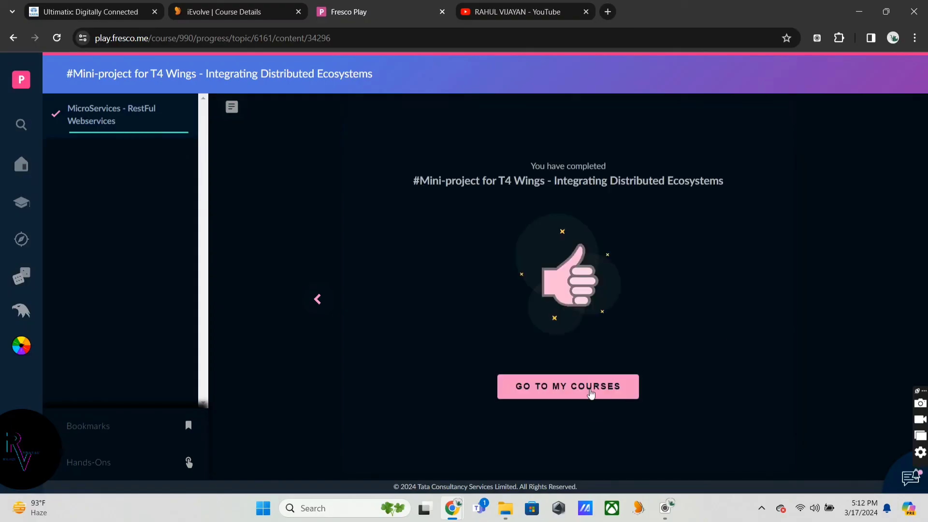
left_click(567, 386)
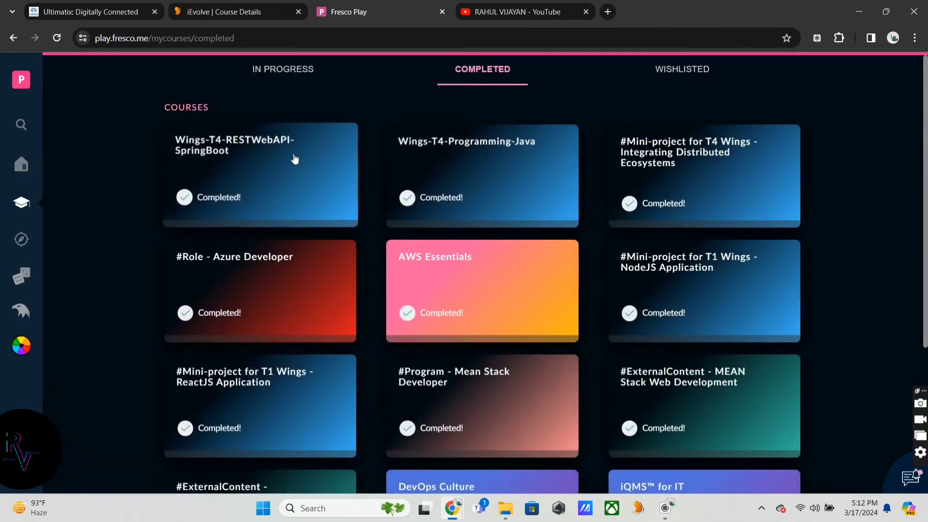
mouse_move(399, 217)
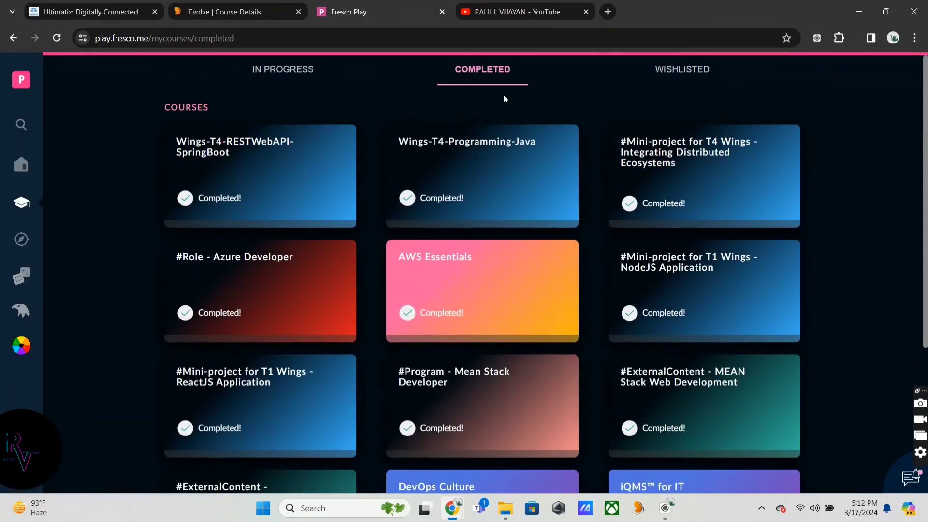
left_click(523, 12)
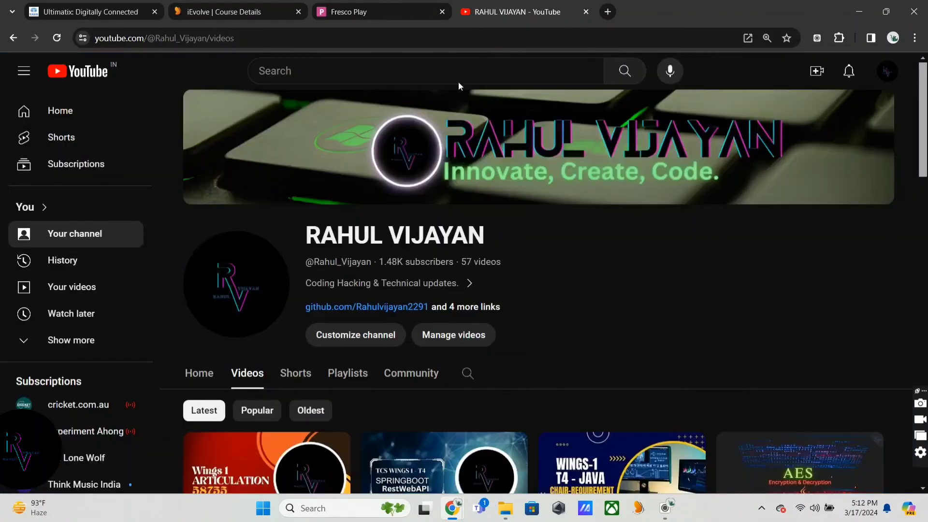
mouse_move(395, 309)
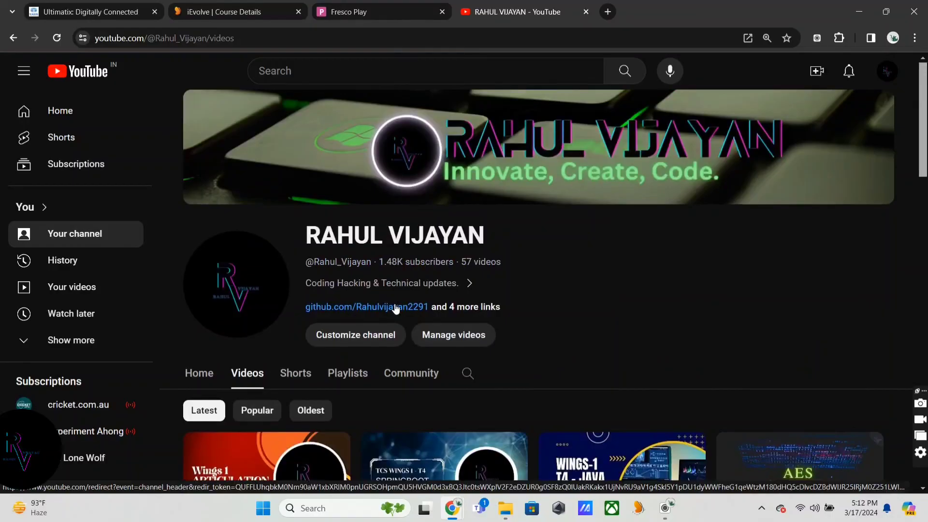